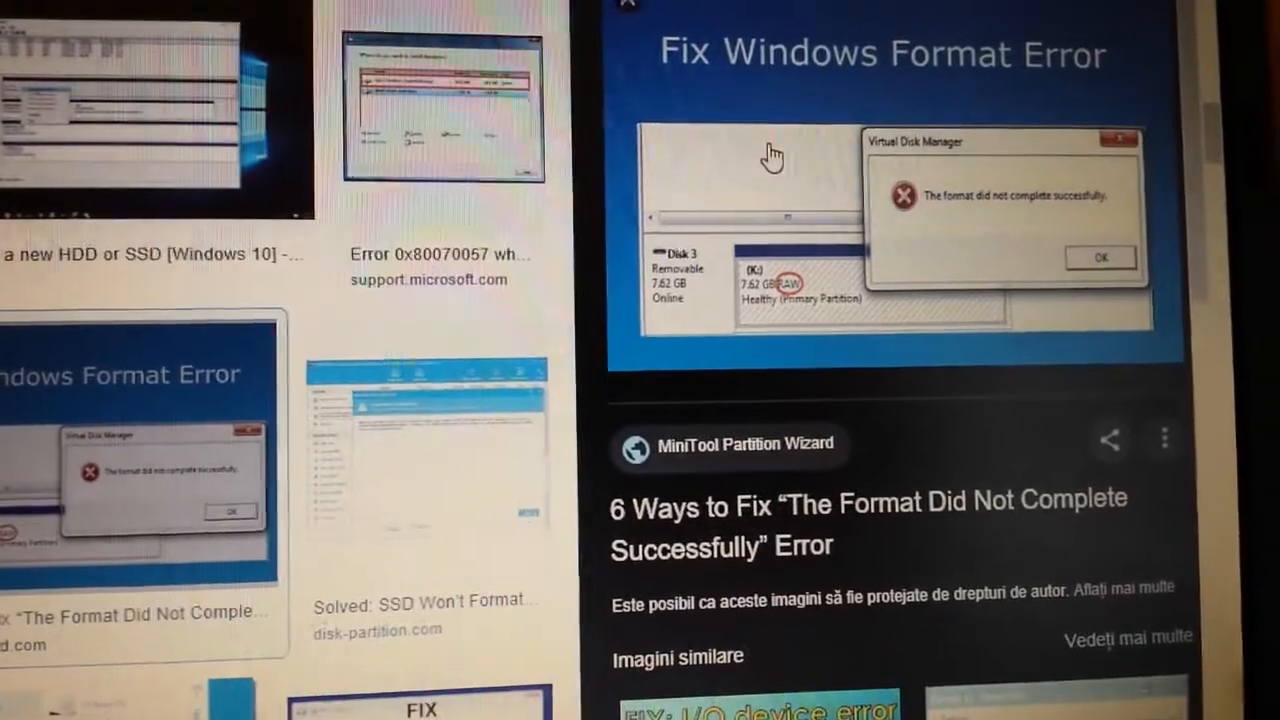
- Scroll through the Google Images results for the Windows format error
{"action": "scroll", "scroll_direction": "down", "scroll_amount": 3}
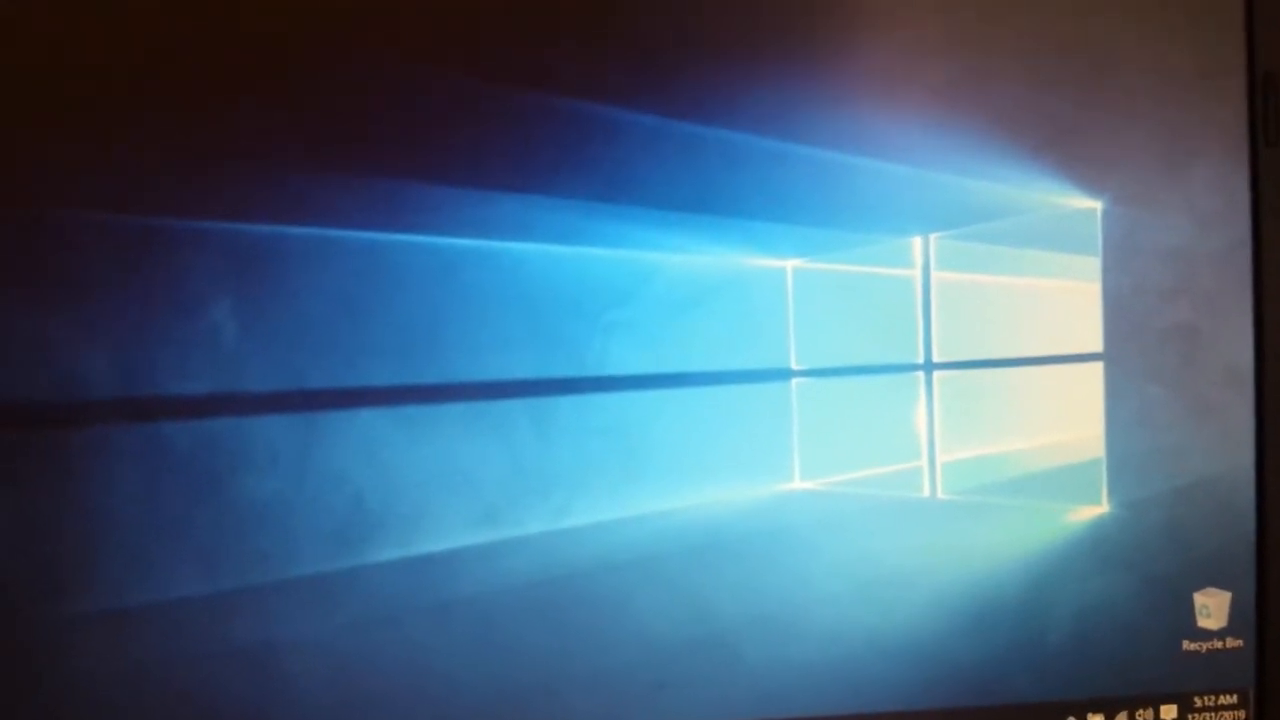
- Restart Windows 10 from the Start menu's Power options
{"action": "left_click", "coordinate": [20, 710]}
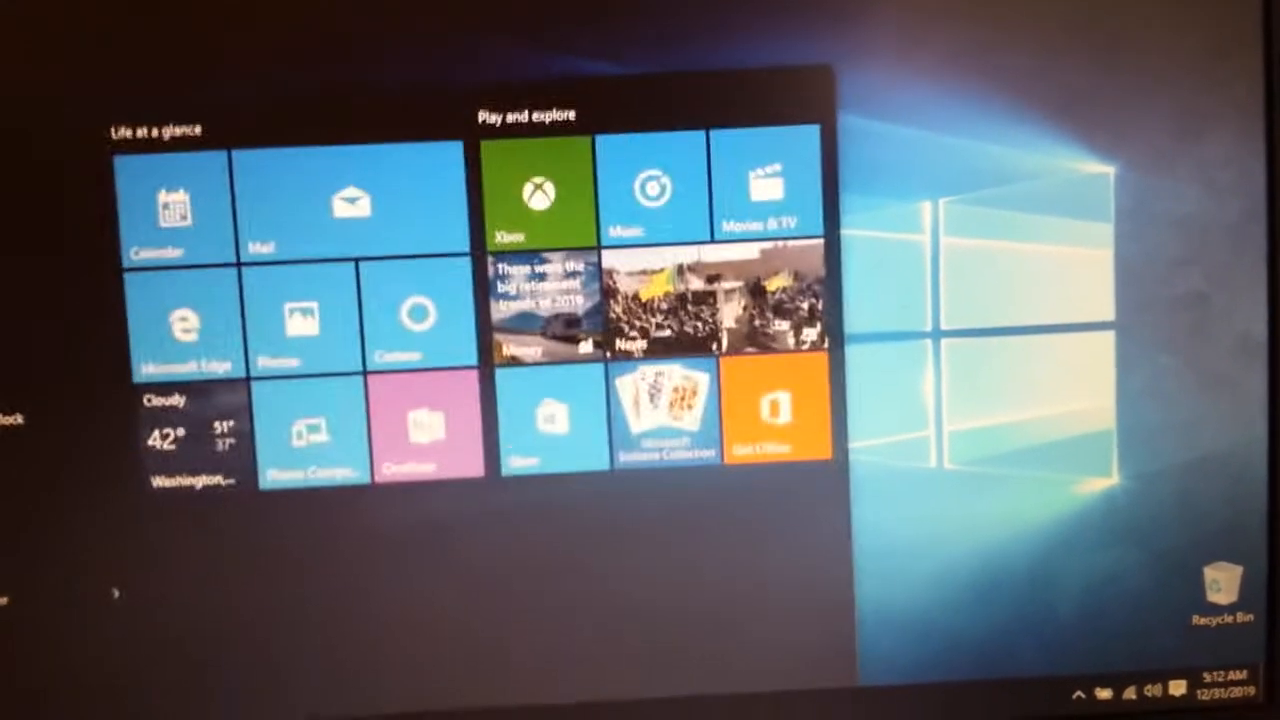
{"action": "left_click", "coordinate": [50, 602]}
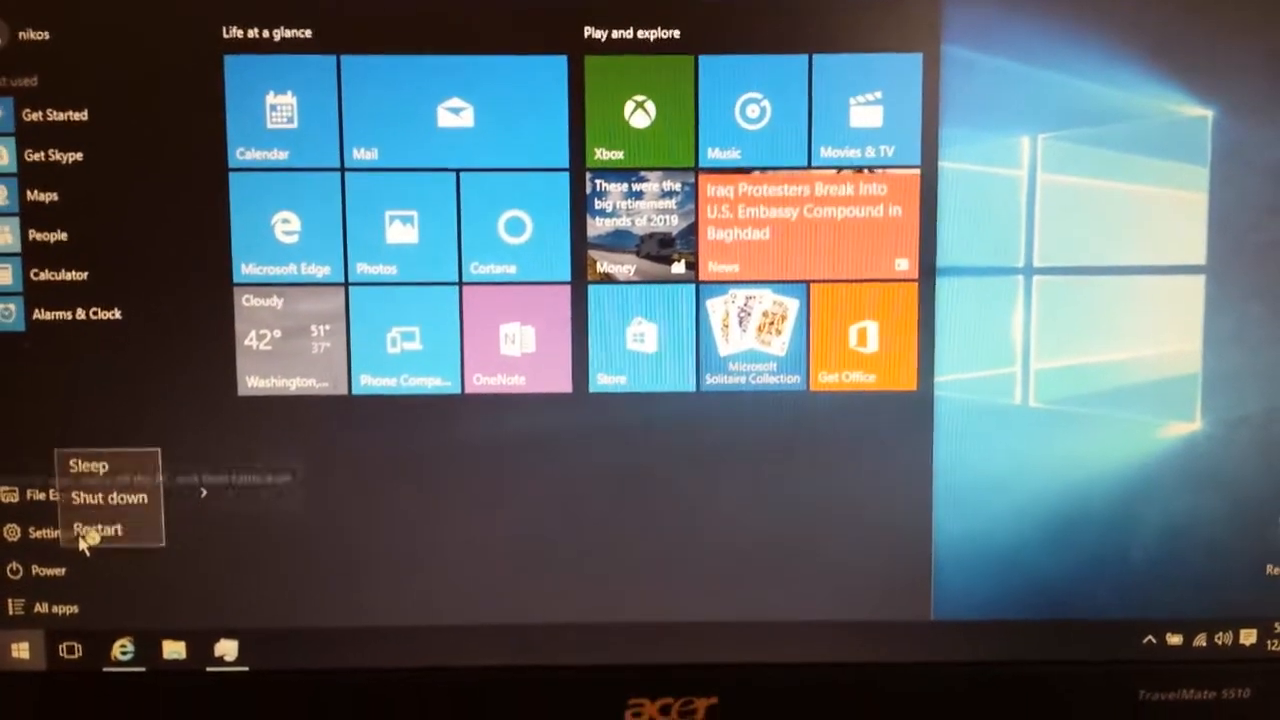
{"action": "left_click", "coordinate": [98, 528]}
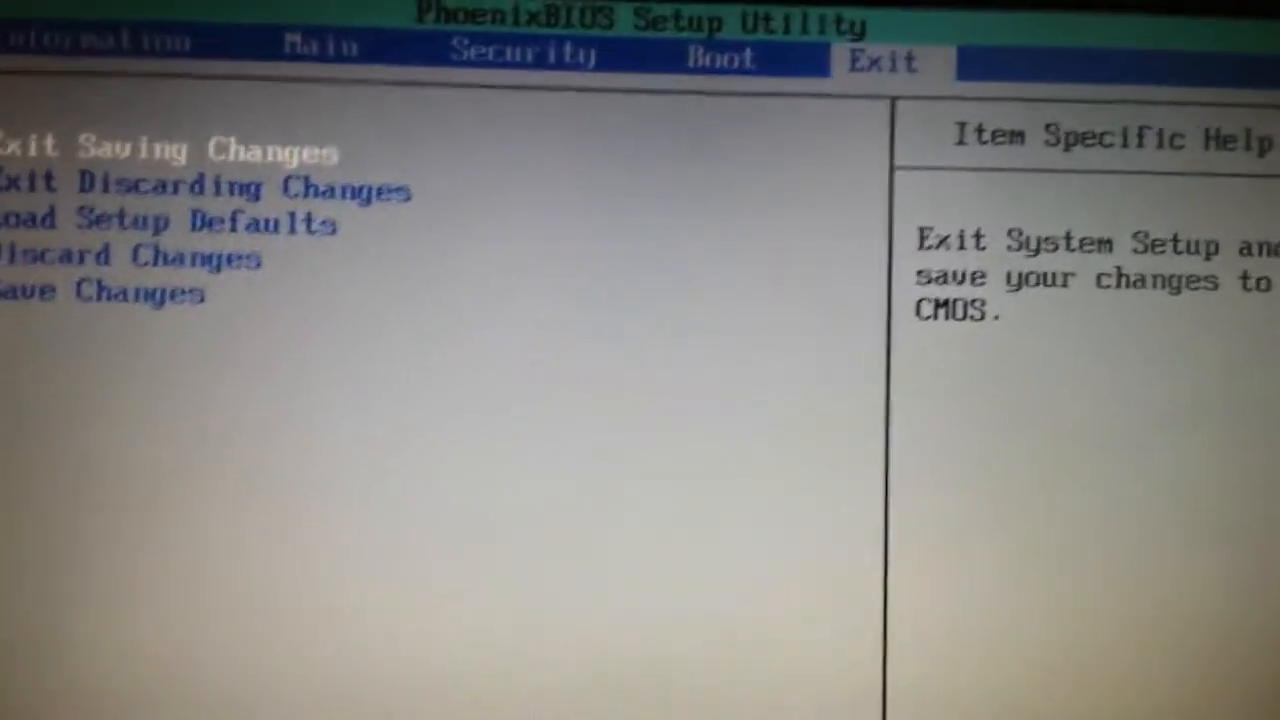
- Exit Saving Changes in PhoenixBIOS and confirm Yes so the machine reboots from the CD
{"action": "left_click", "coordinate": [170, 150]}
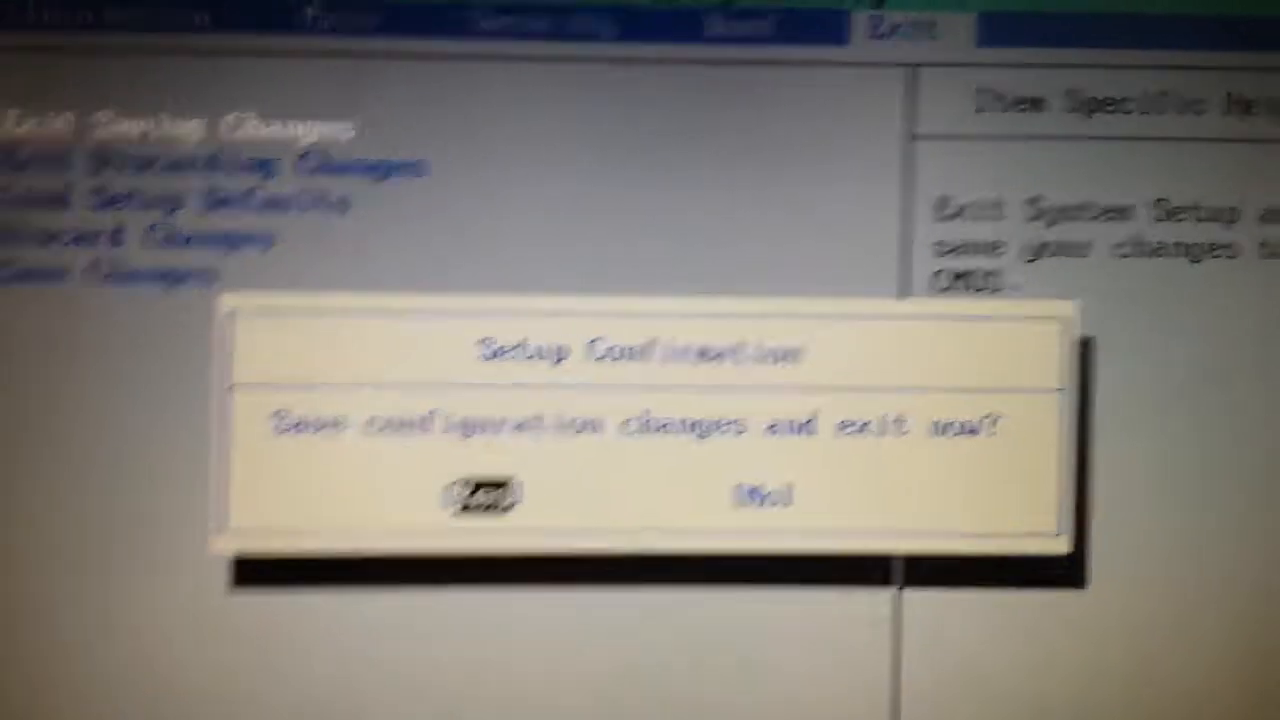
{"action": "left_click", "coordinate": [484, 492]}
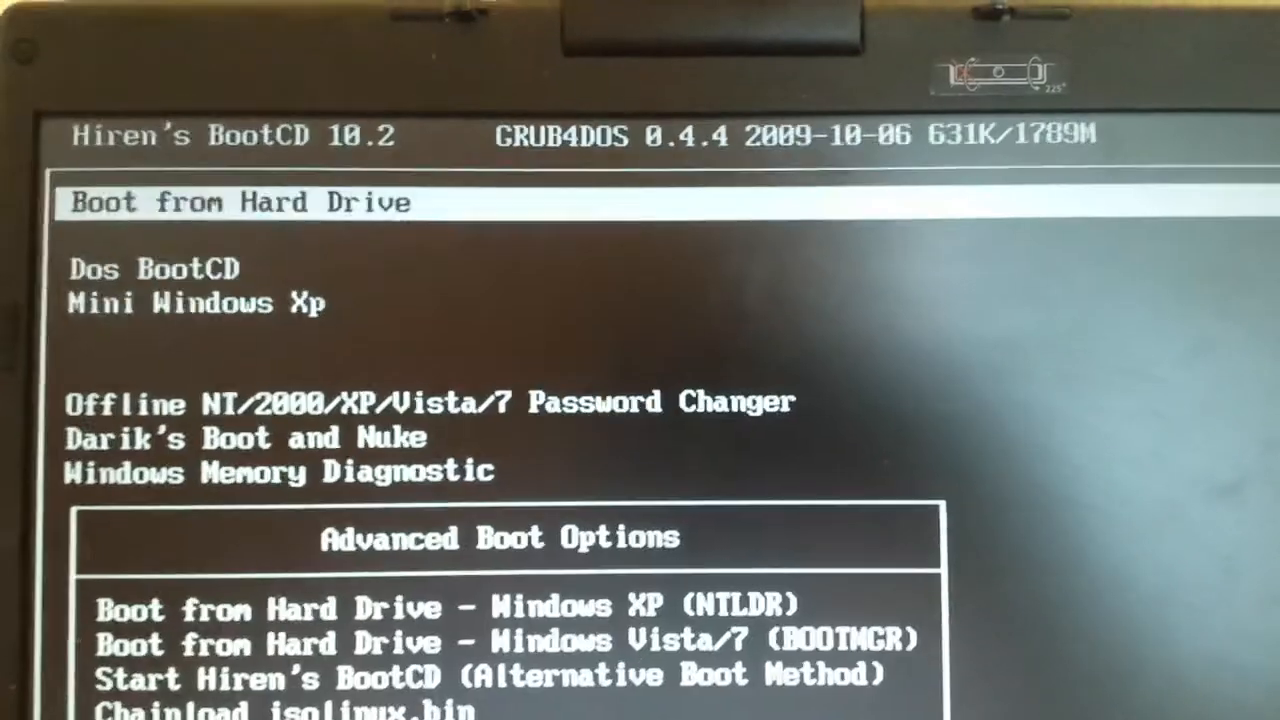
- Boot Dos BootCD from the GRUB4DOS menu and enter a choice at the All in 1 menu
{"action": "key", "text": "Down"}
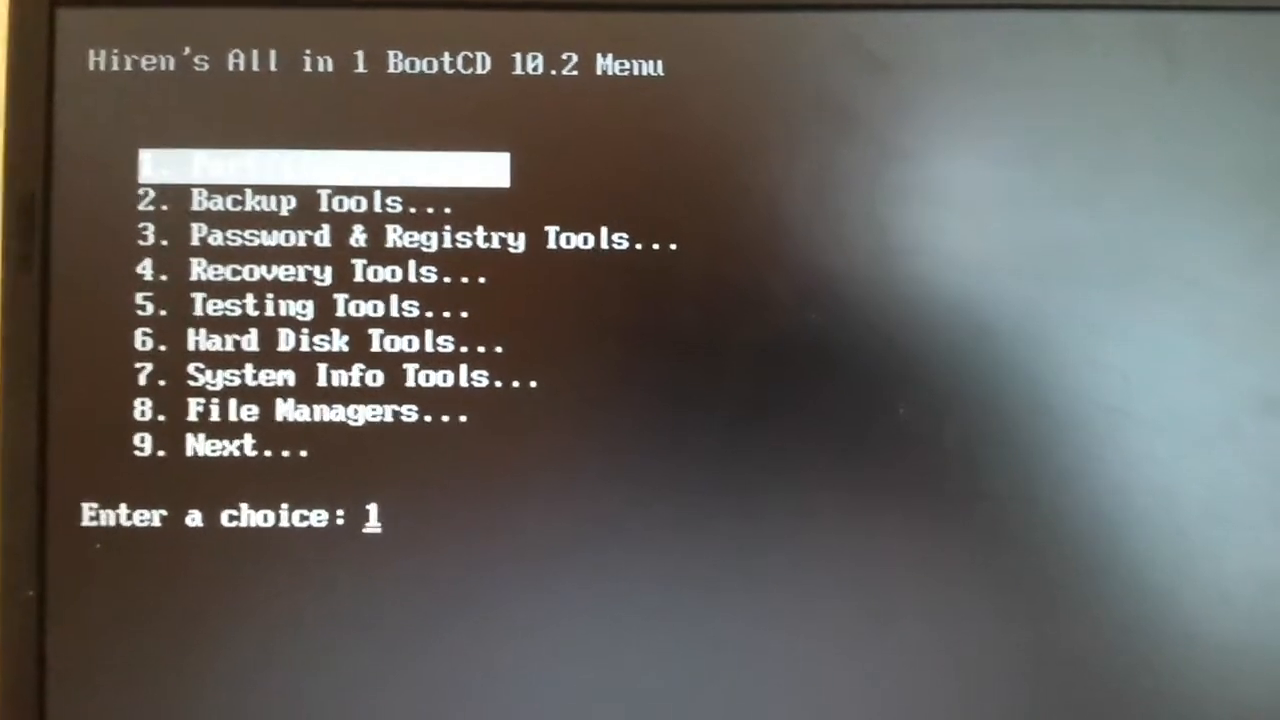
{"action": "type", "text": "3"}
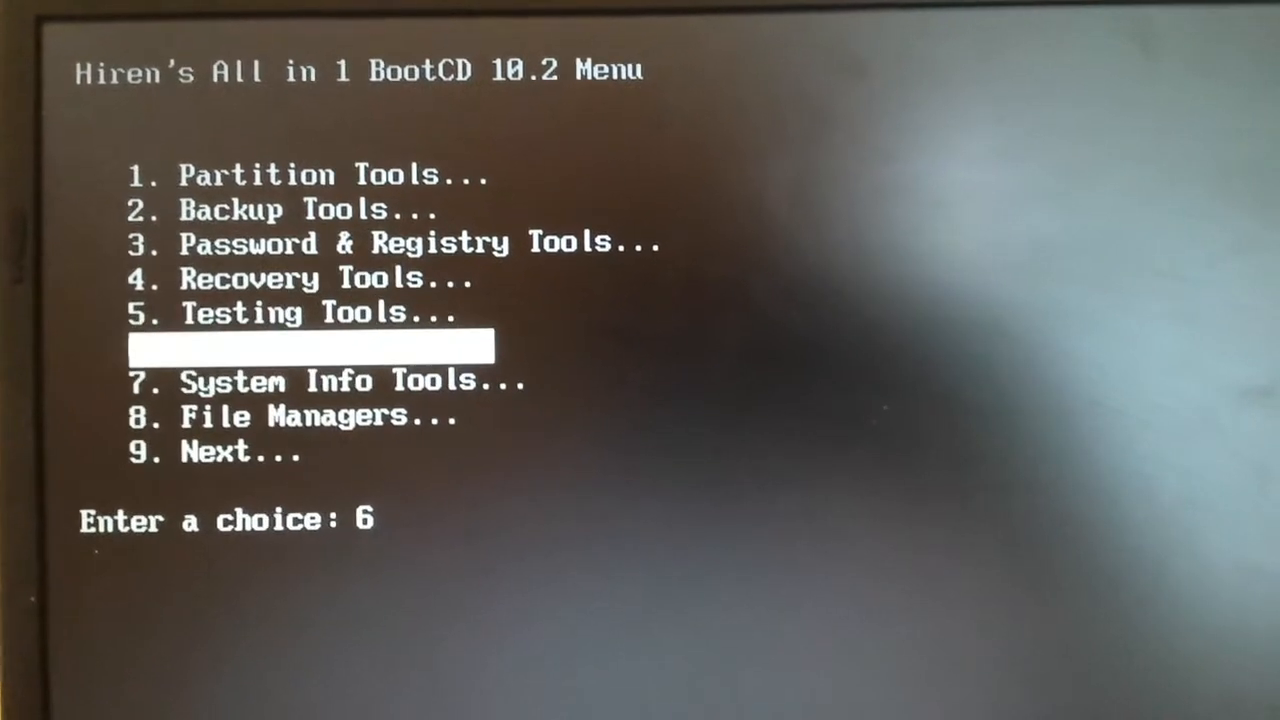
- Enter Hard Disk Tools, start tool 8, then abort back to the R:\> prompt
{"action": "key", "text": "enter"}
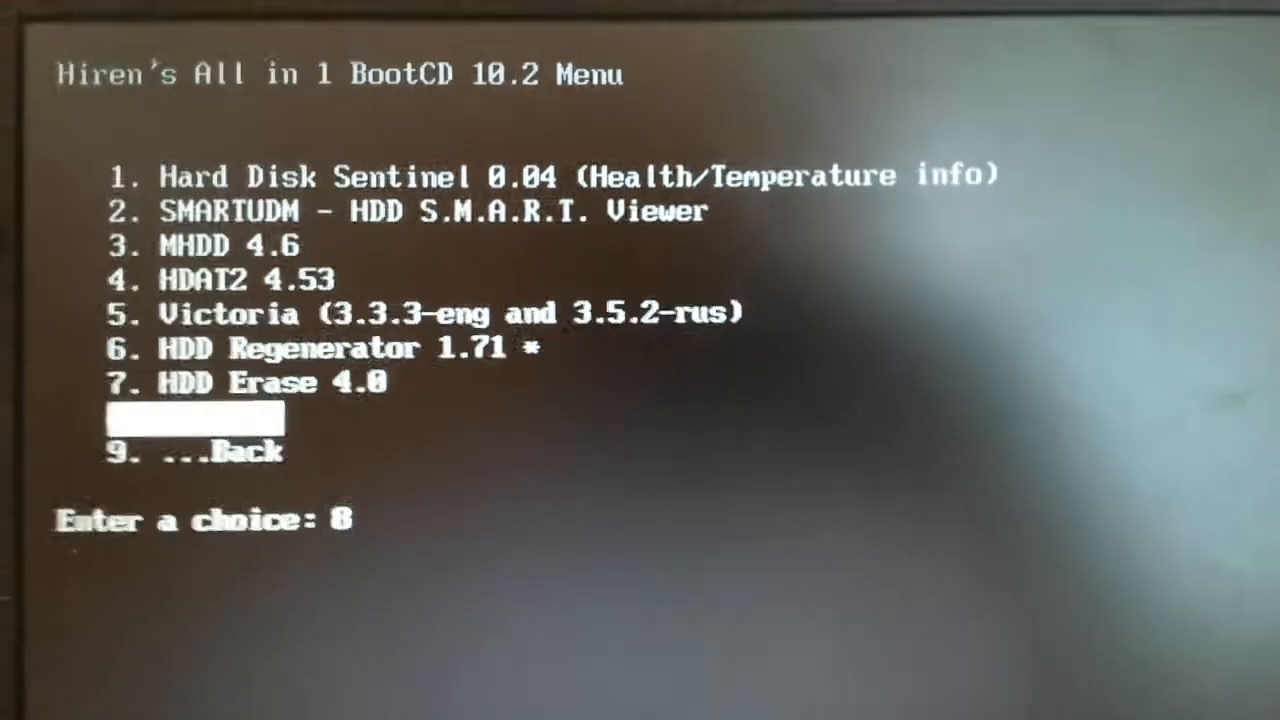
{"action": "key", "text": "enter"}
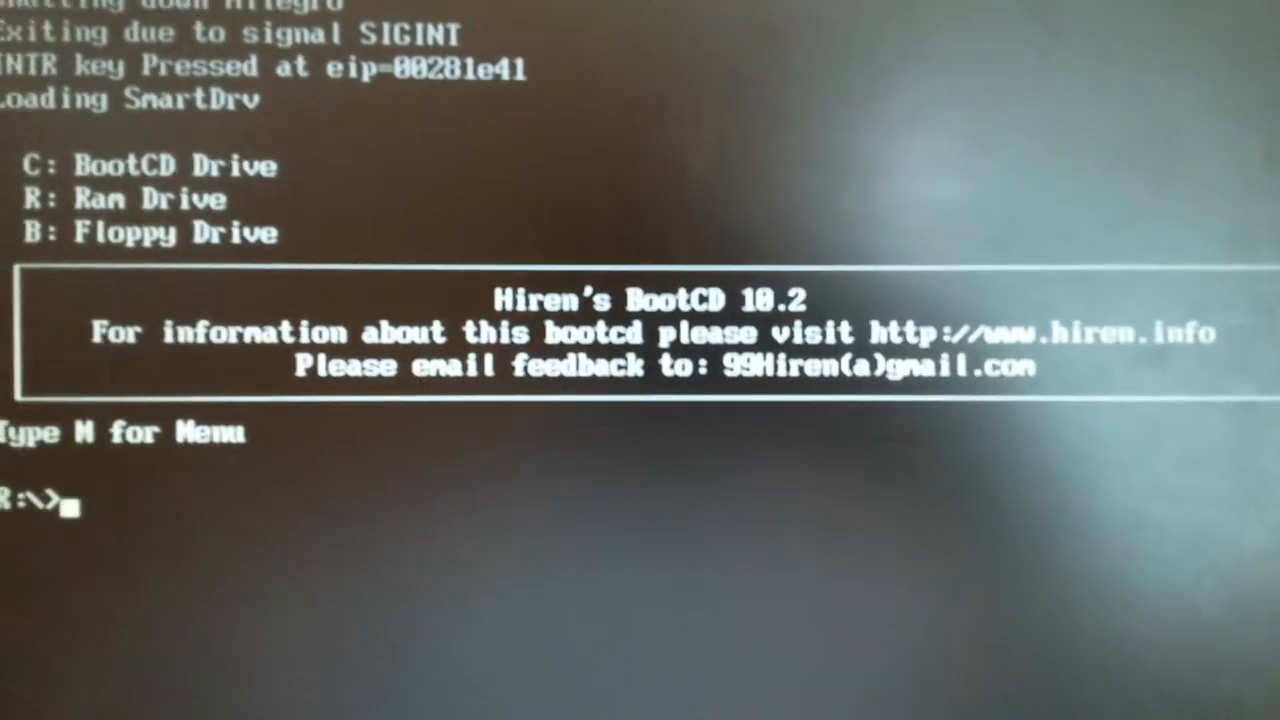
- Return to the menu with M, run MBR Utility from MBR Tools and read its usage options
{"action": "type", "text": "m"}
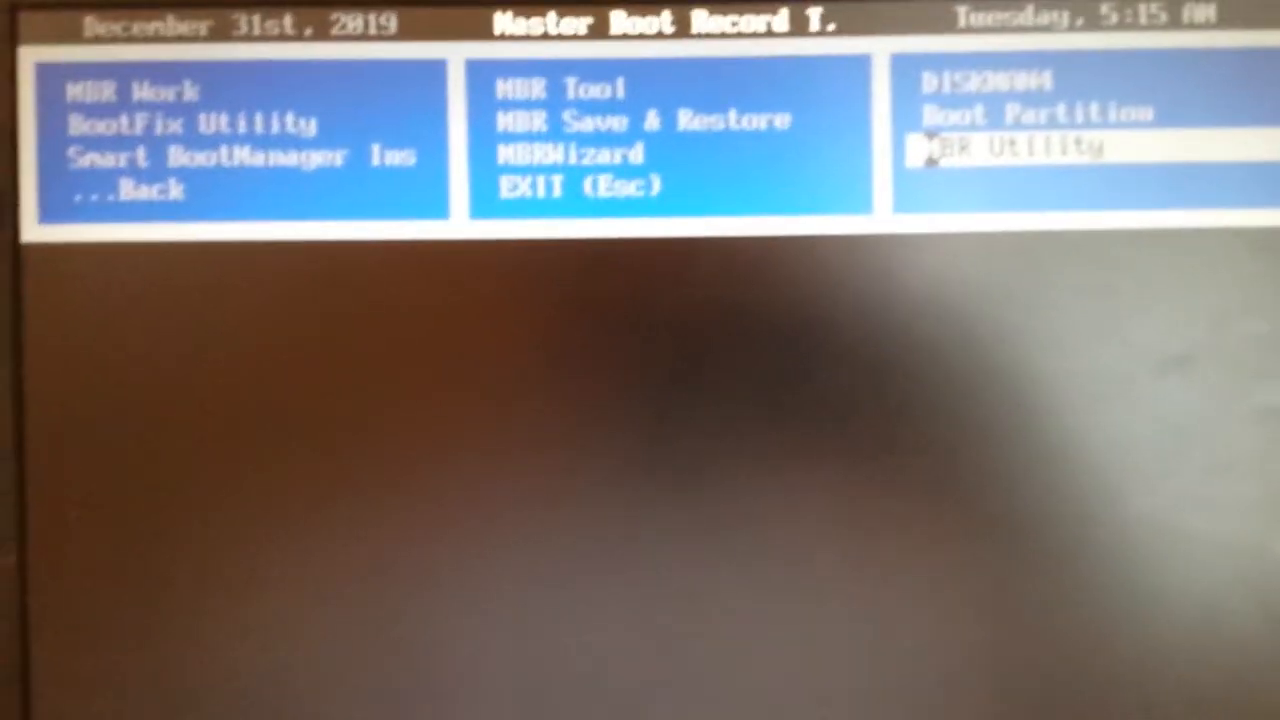
{"action": "left_click", "coordinate": [1016, 148]}
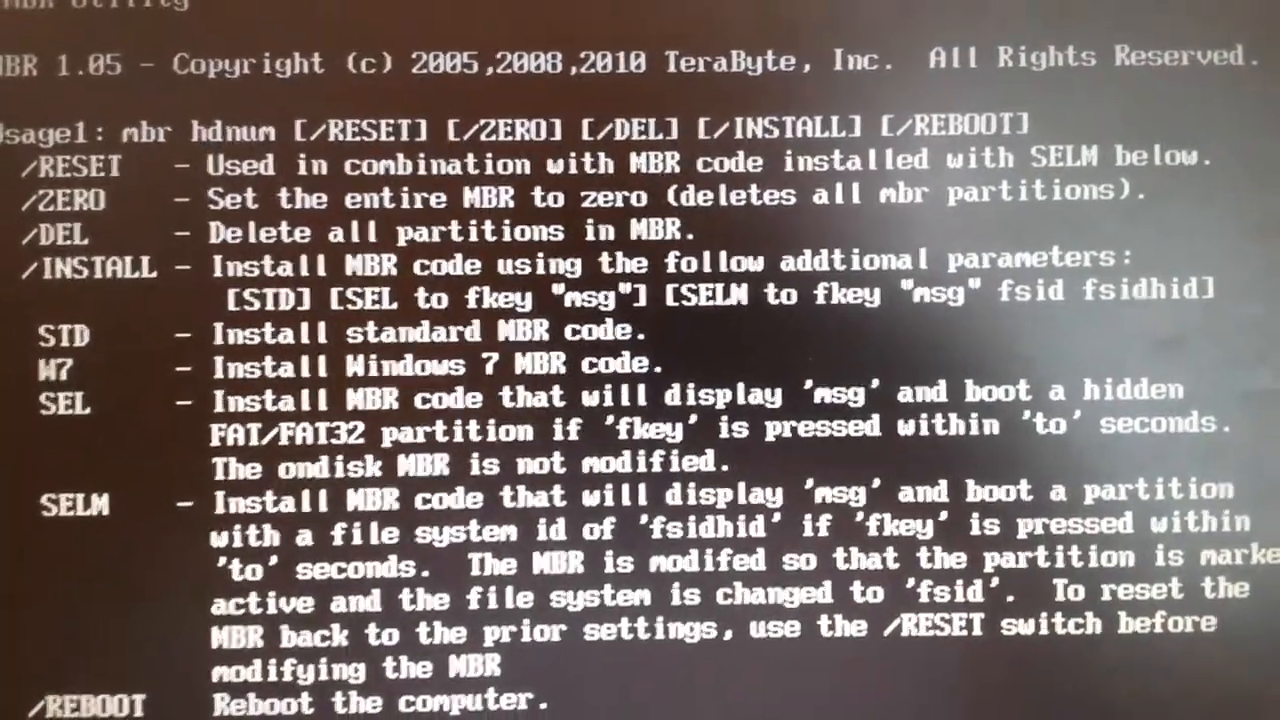
{"action": "scroll", "scroll_direction": "down", "scroll_amount": 3}
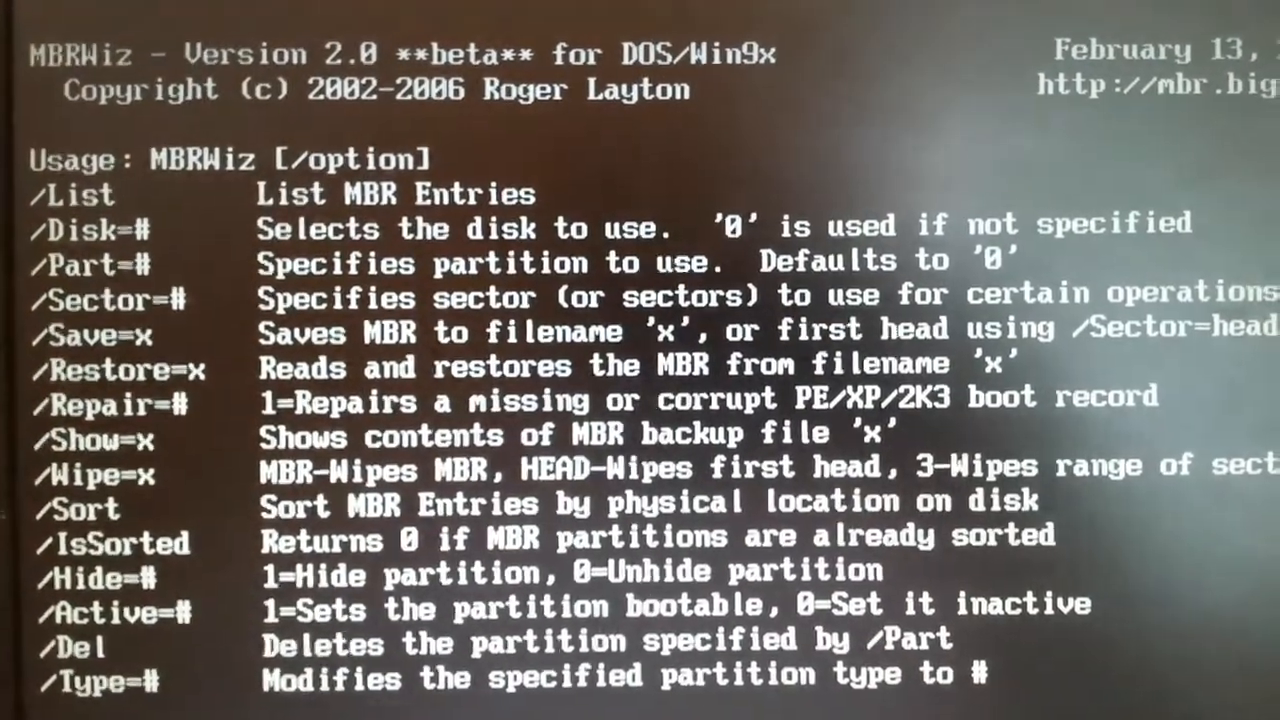
- Leave the MBRWiz help and navigate the main menu back into the MBR Tools list
{"action": "key", "text": "space"}
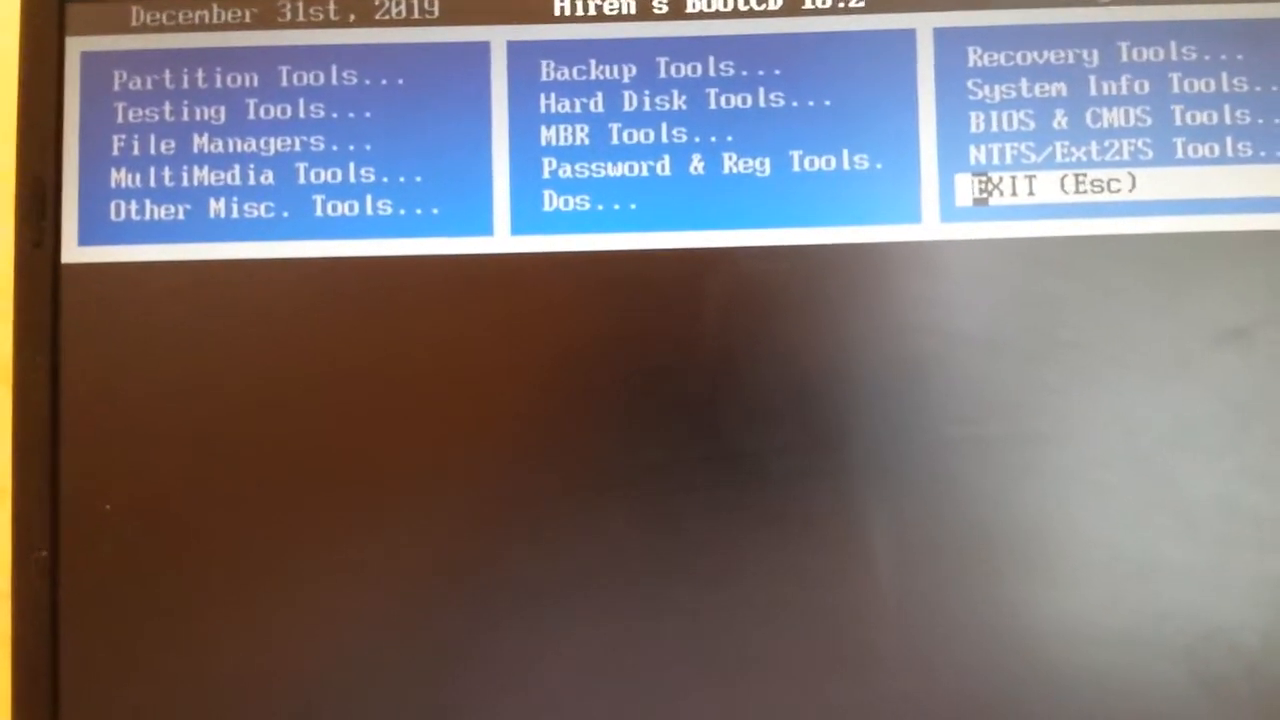
{"action": "left_click", "coordinate": [640, 132]}
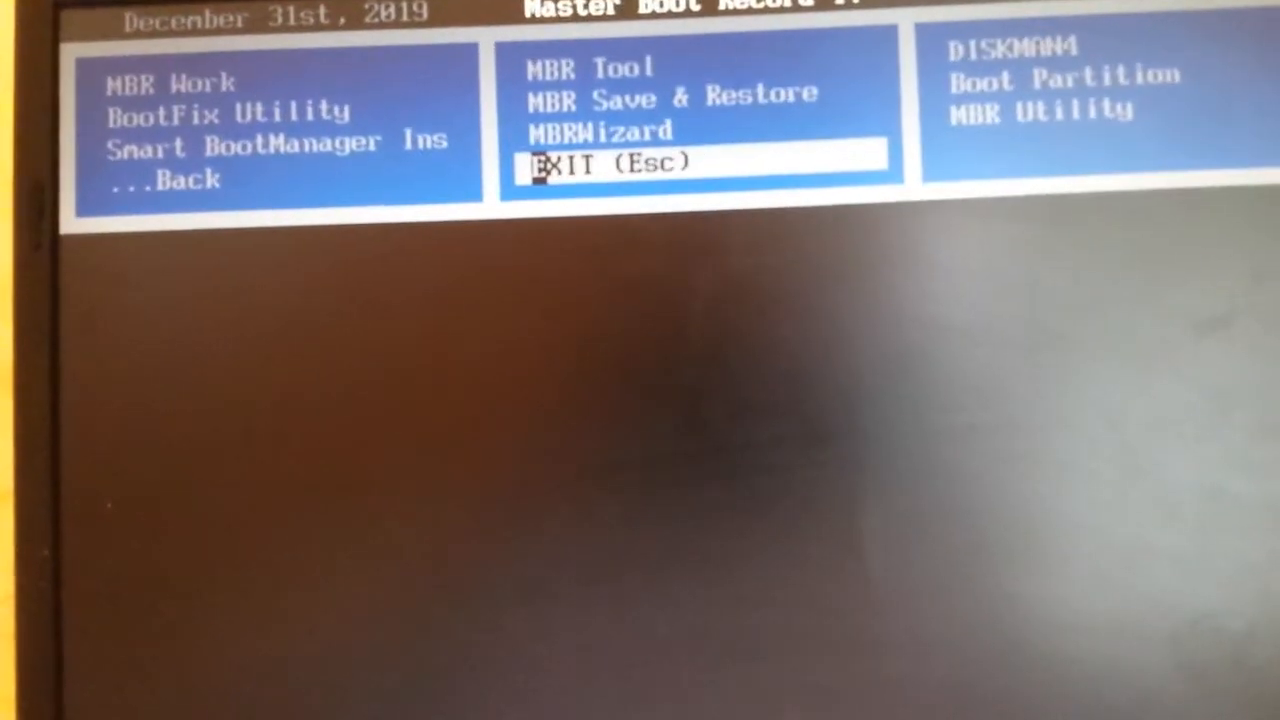
{"action": "key", "text": "up"}
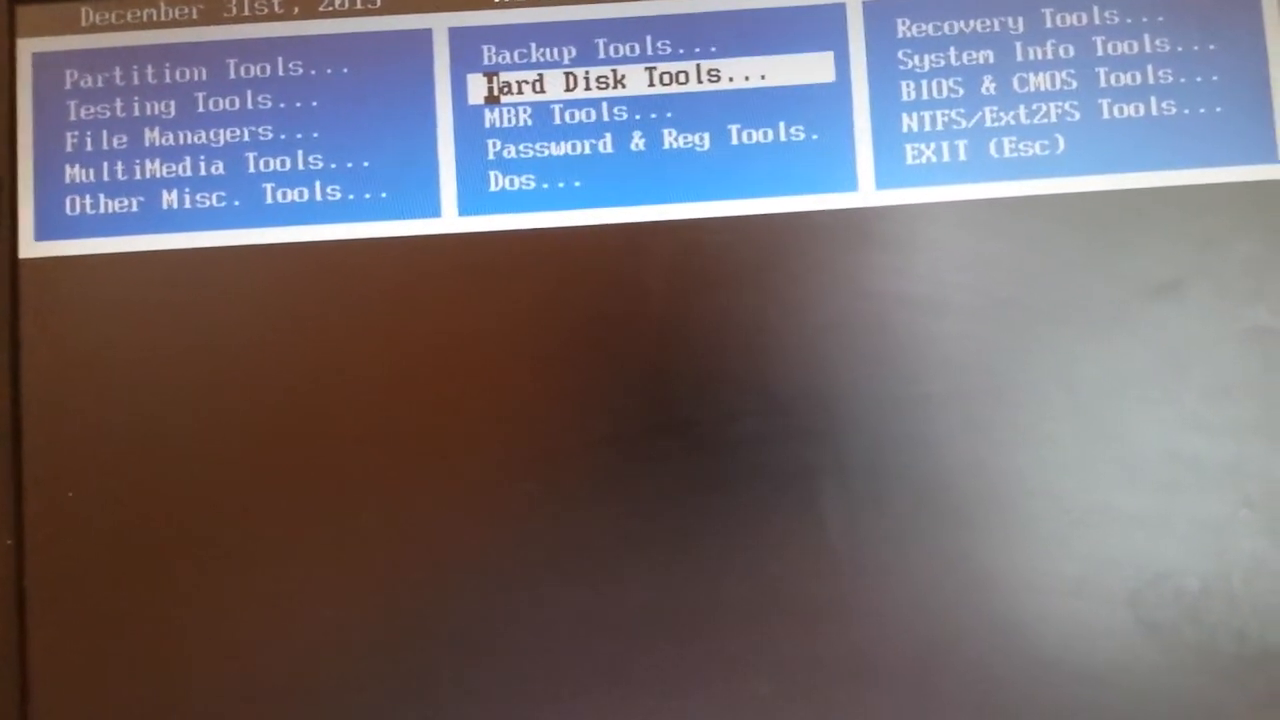
{"action": "key", "text": "Down"}
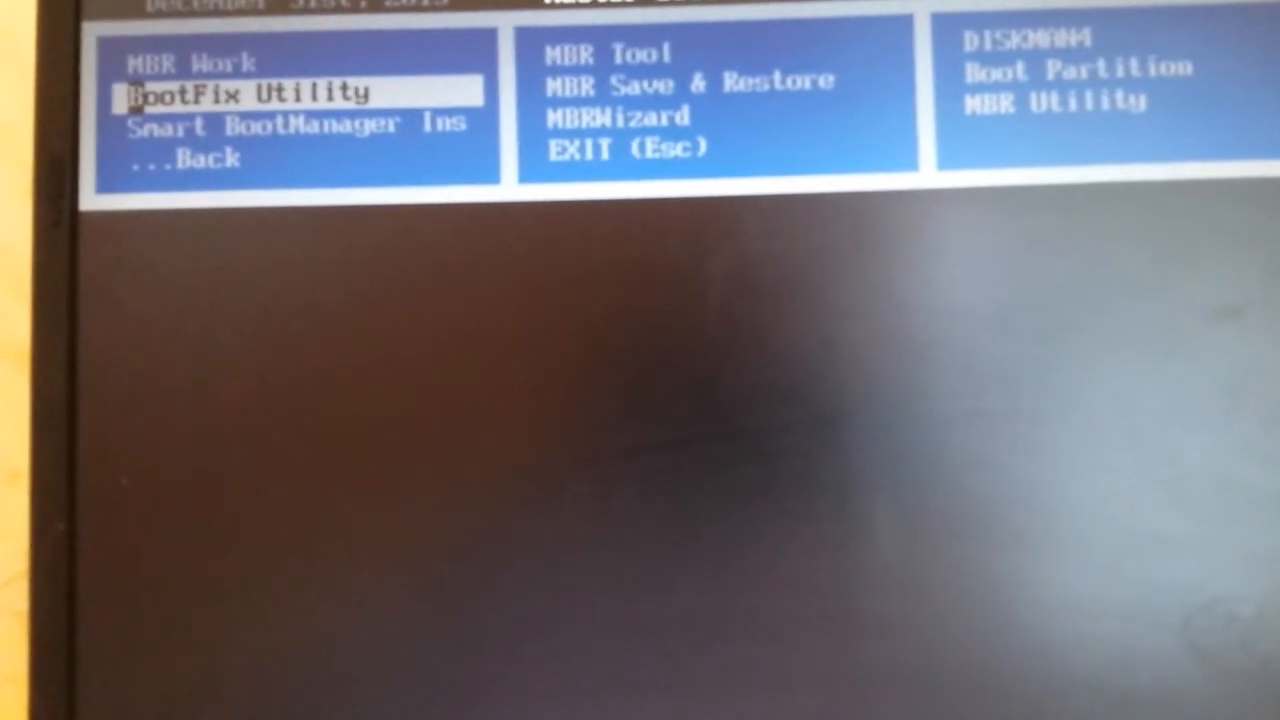
- Run MBR Work so its menu of MBR and track0 backup options appears
{"action": "key", "text": "Down"}
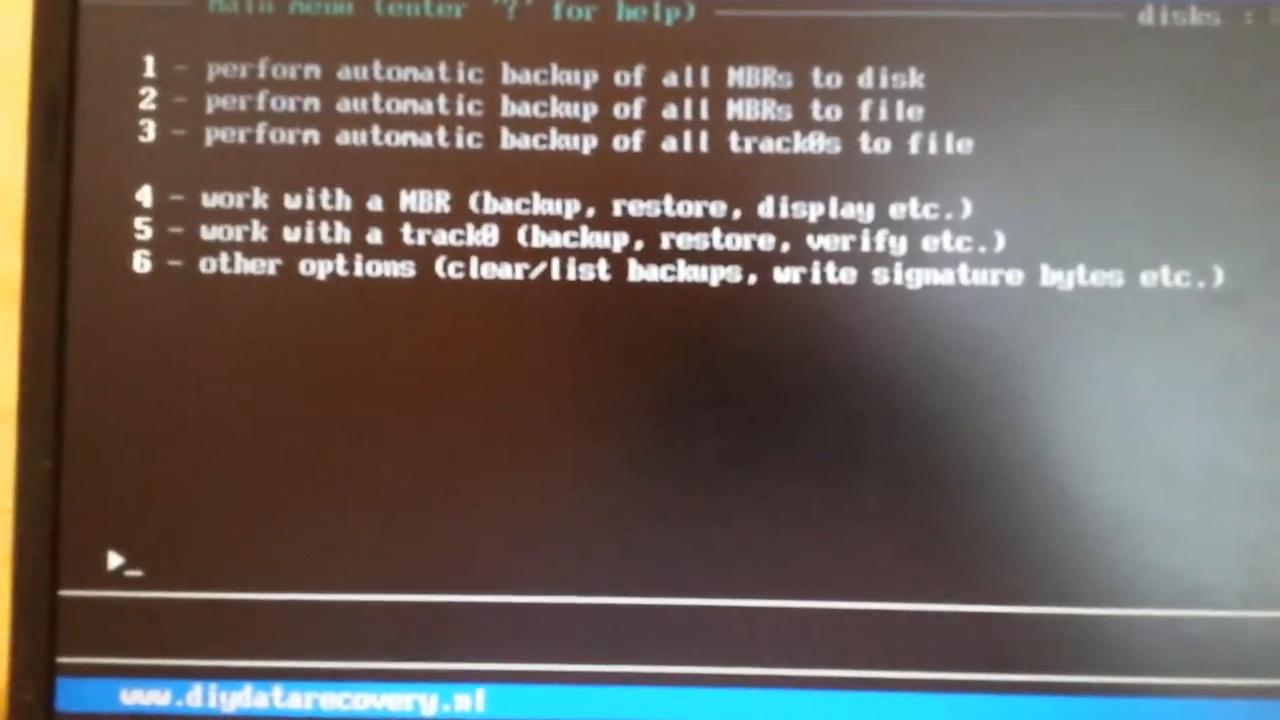
- Choose option 4 to work with an MBR, showing the drive mount/export command reference
{"action": "type", "text": "4"}
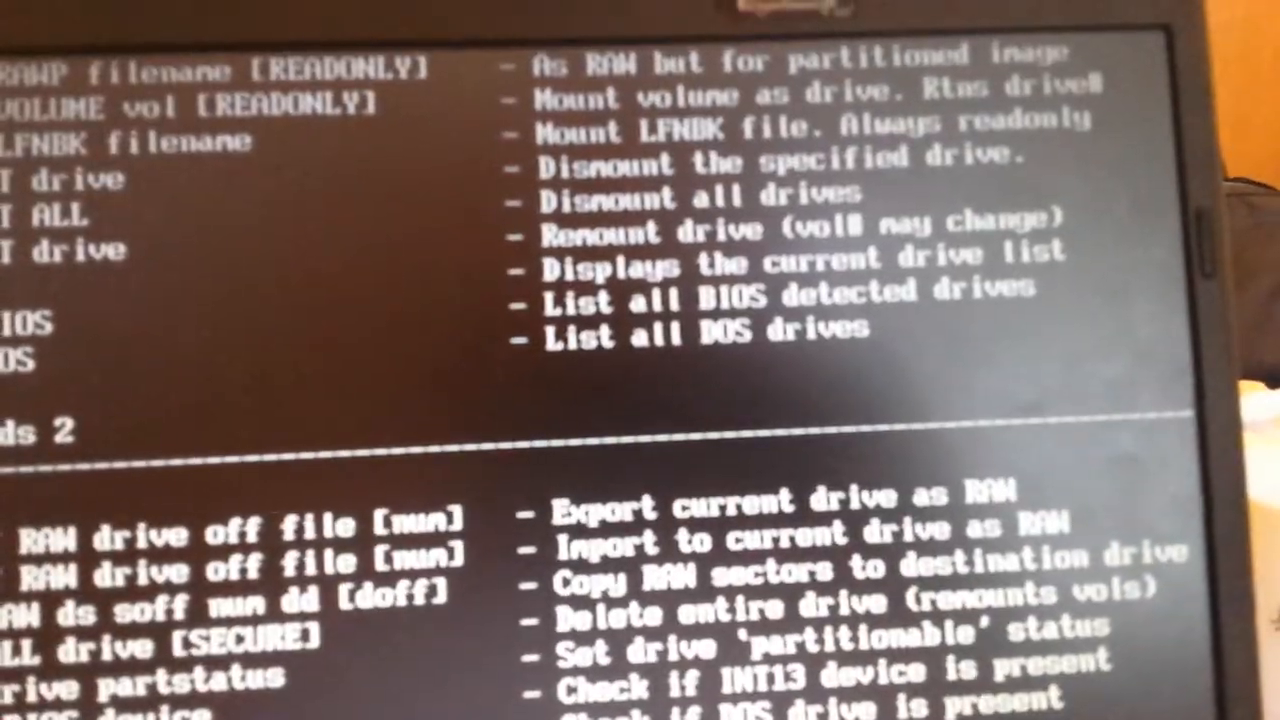
- Scroll past the drive command reference on the way back to the main menu
{"action": "scroll", "scroll_direction": "down", "scroll_amount": 3}
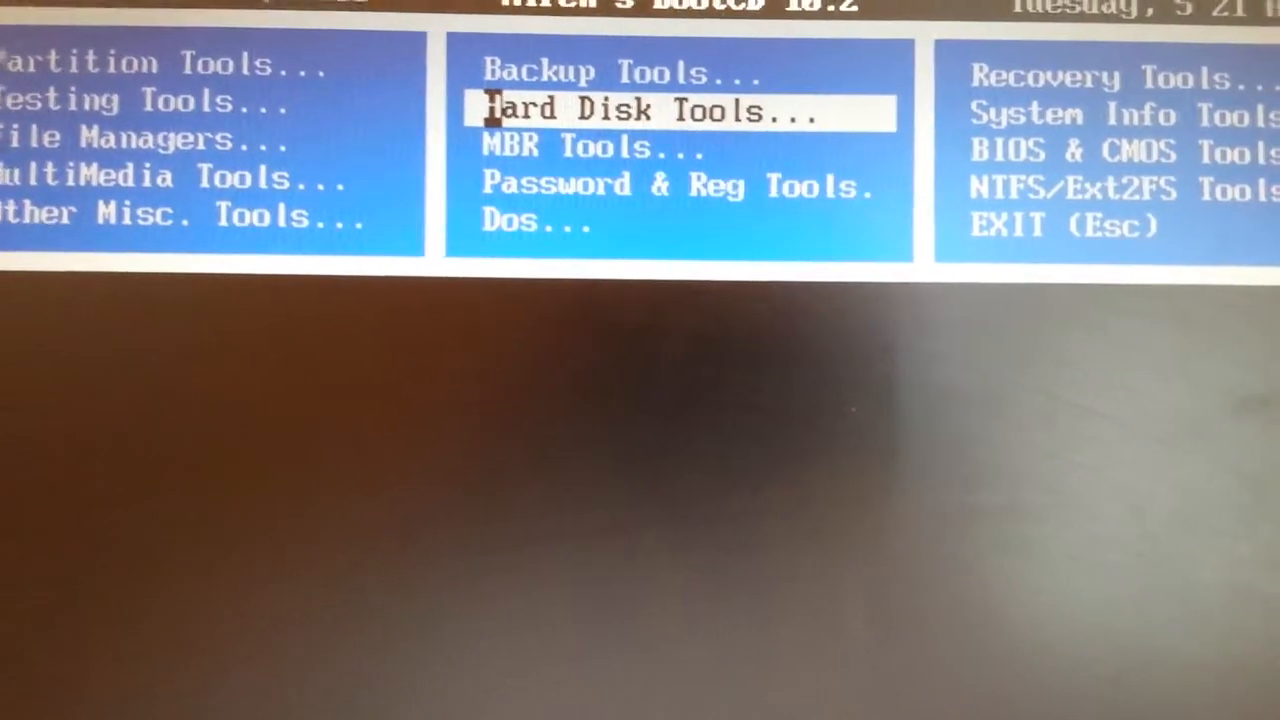
{"action": "left_click", "coordinate": [648, 110]}
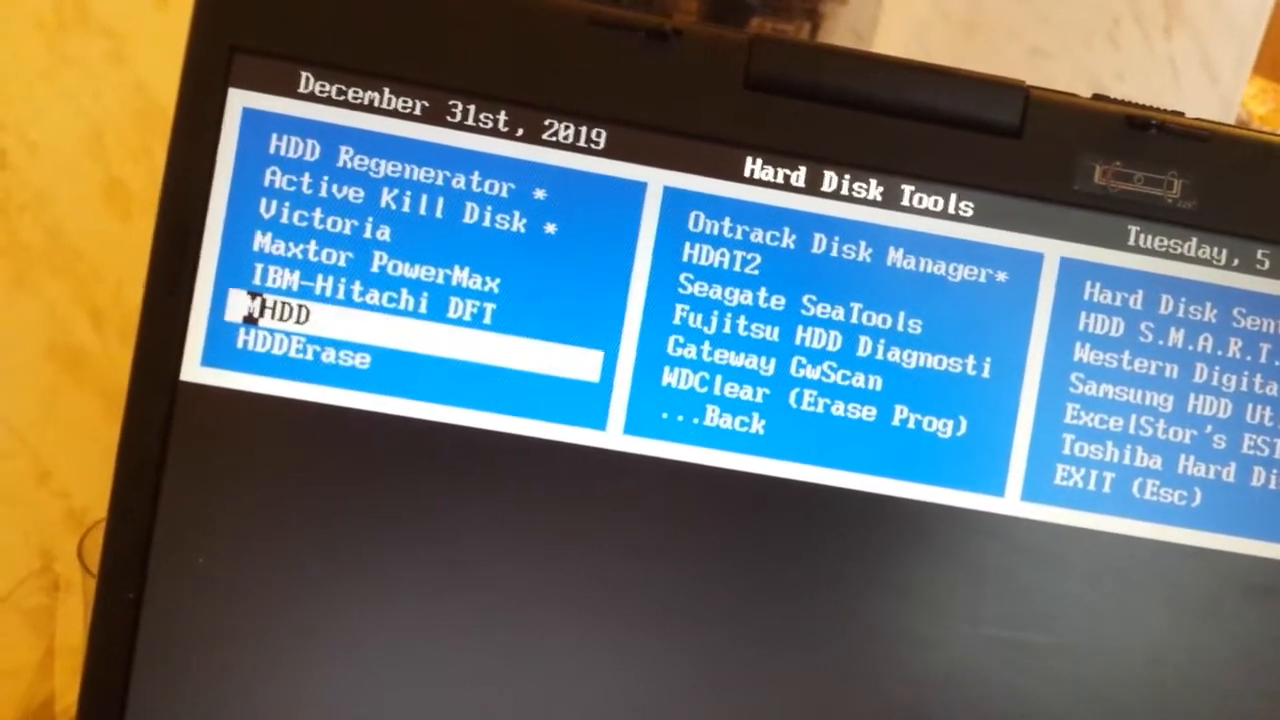
{"action": "key", "text": "Up"}
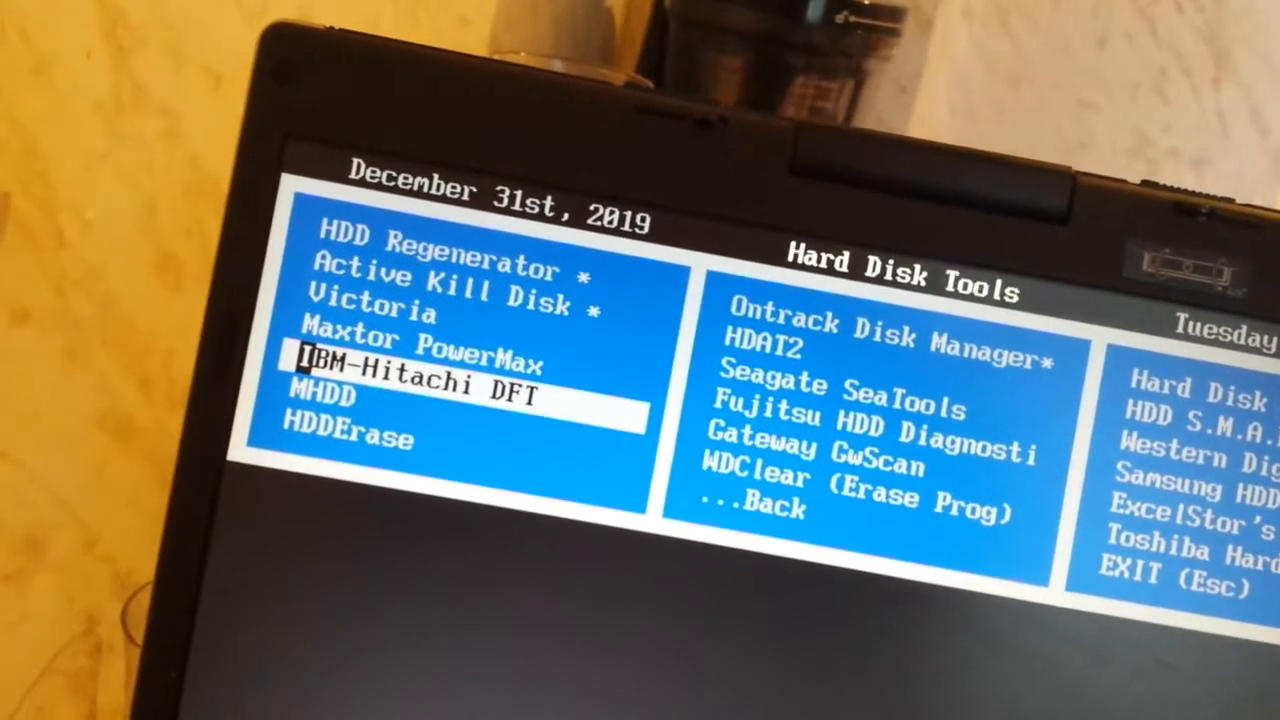
{"action": "key", "text": "Up"}
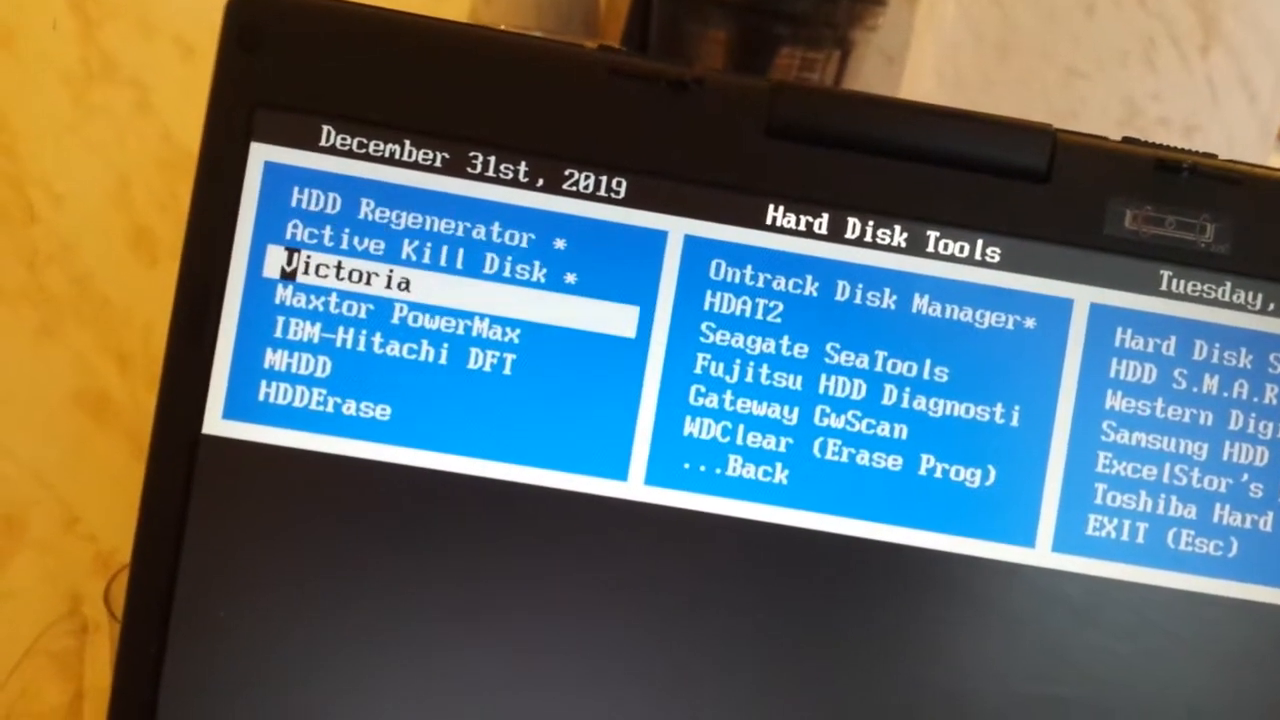
{"action": "key", "text": "down"}
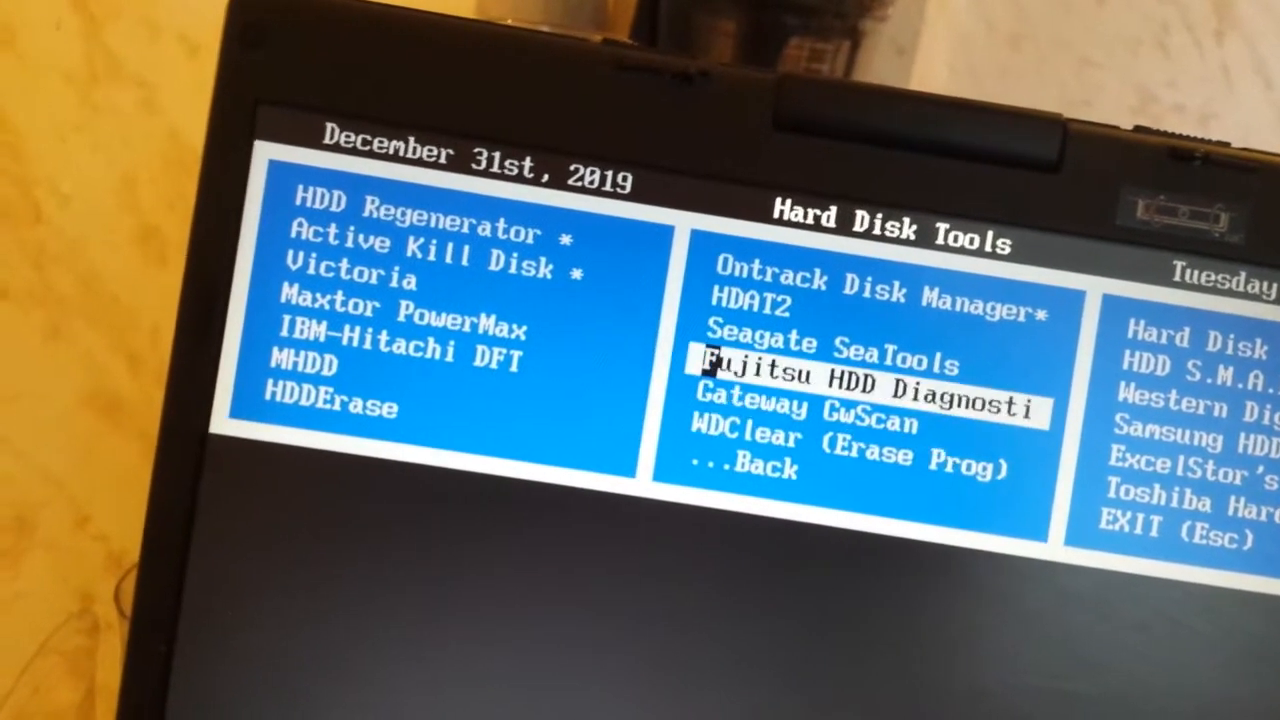
{"action": "key", "text": "down"}
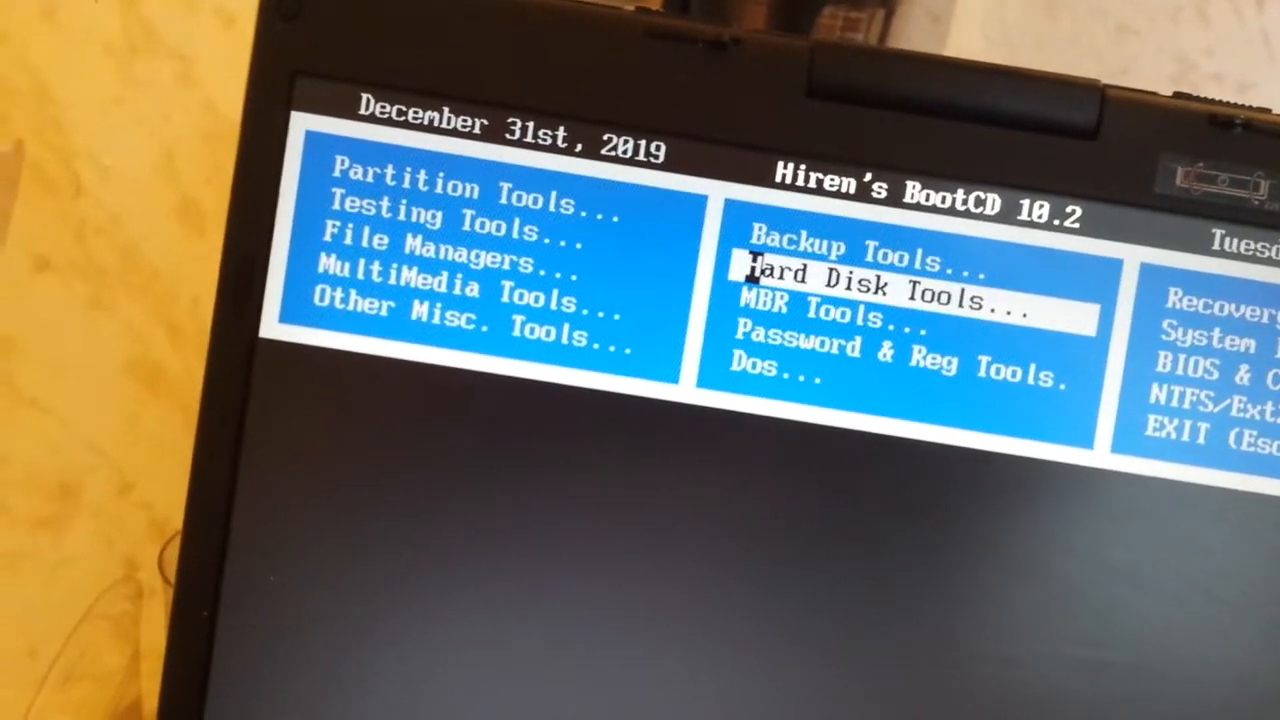
{"action": "left_click", "coordinate": [880, 280]}
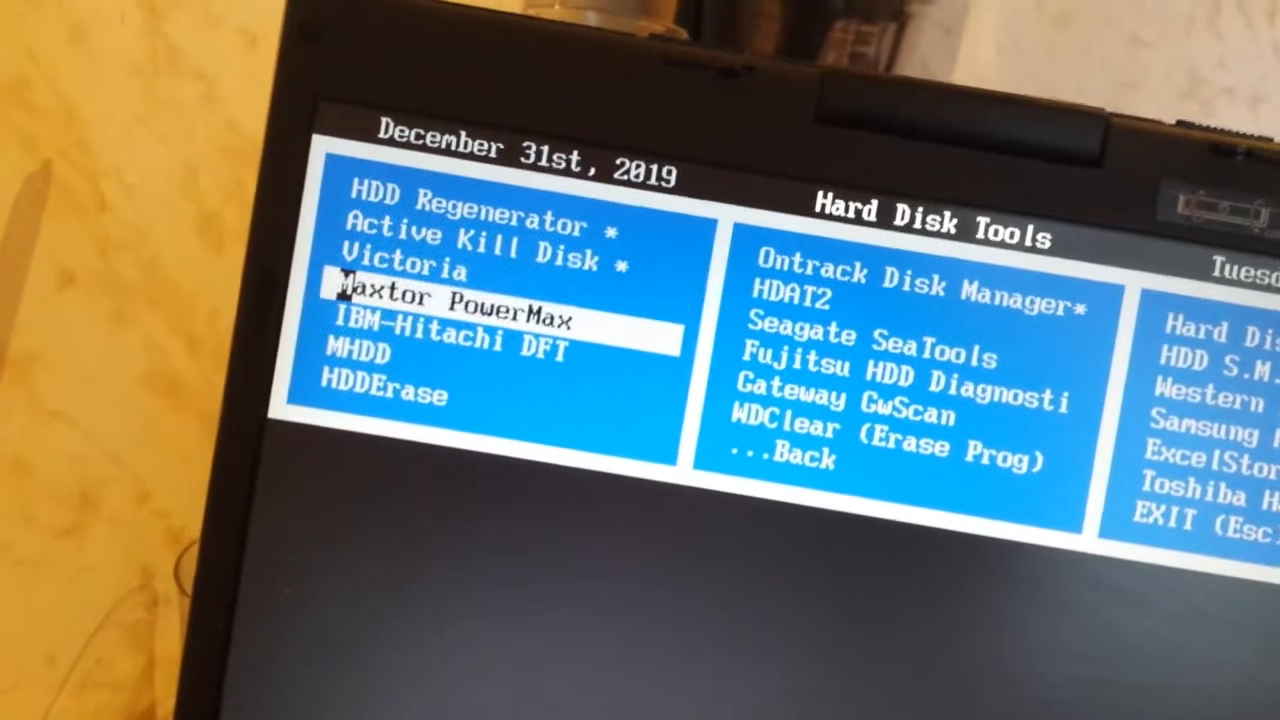
{"action": "key", "text": "up"}
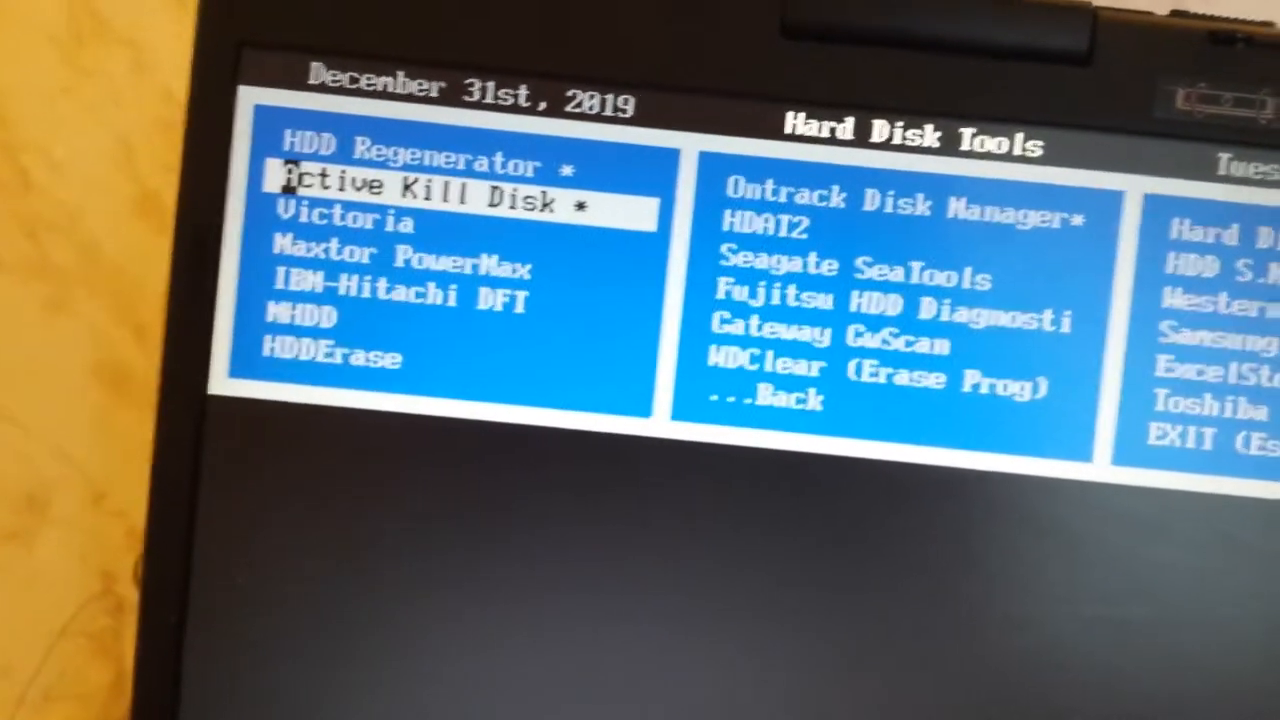
{"action": "key", "text": "Down"}
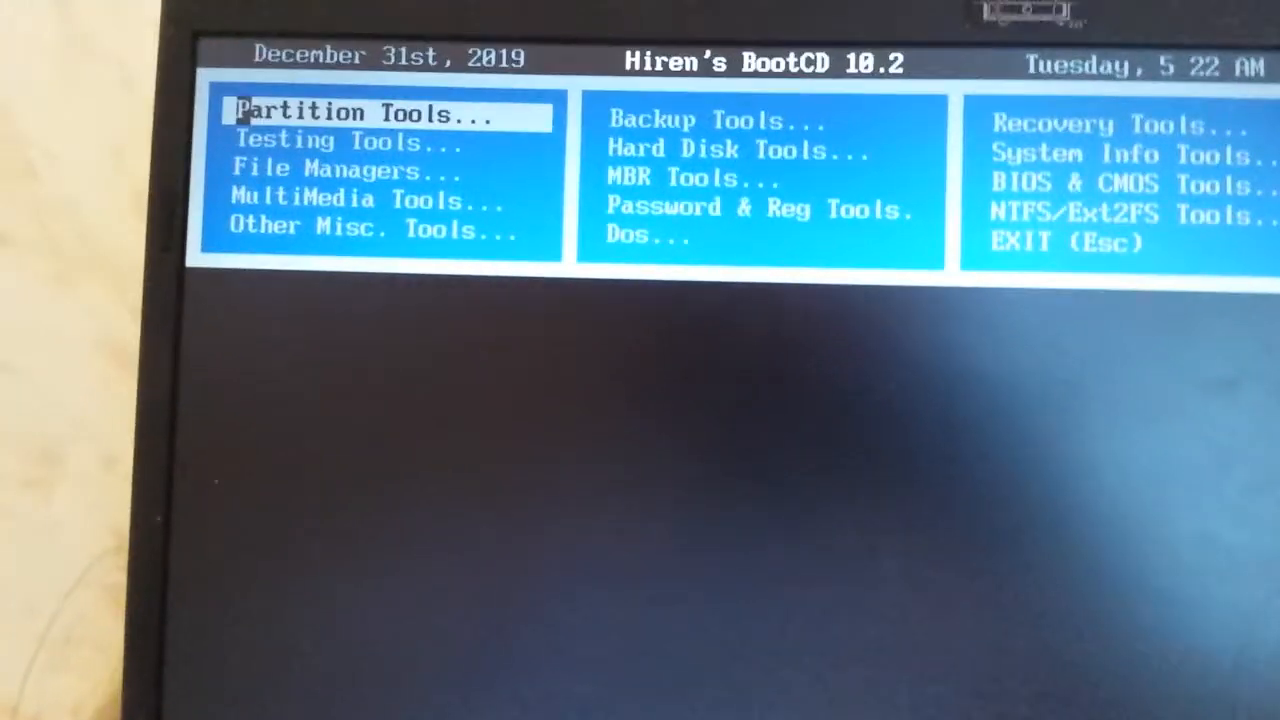
- Launch the partition manager from Partition Tools in Automatic Mode, listing System Reserved and two NTFS partitions
{"action": "left_click", "coordinate": [360, 112]}
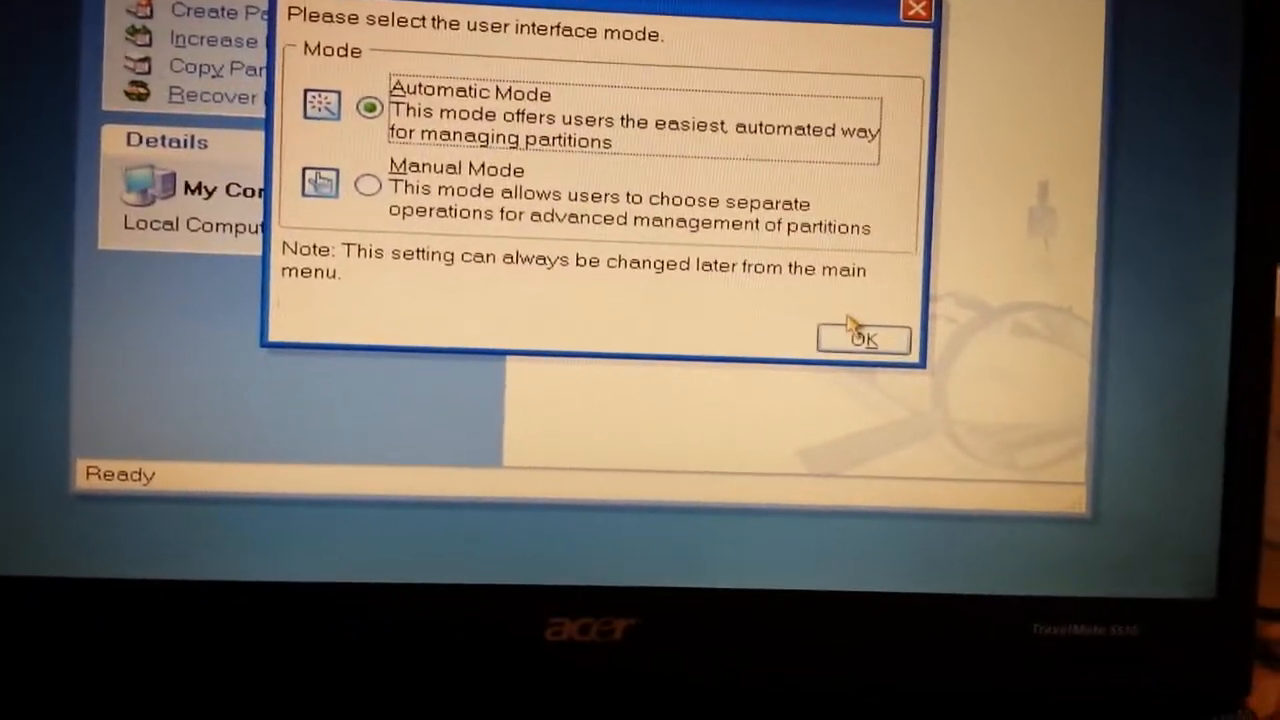
{"action": "left_click", "coordinate": [862, 340]}
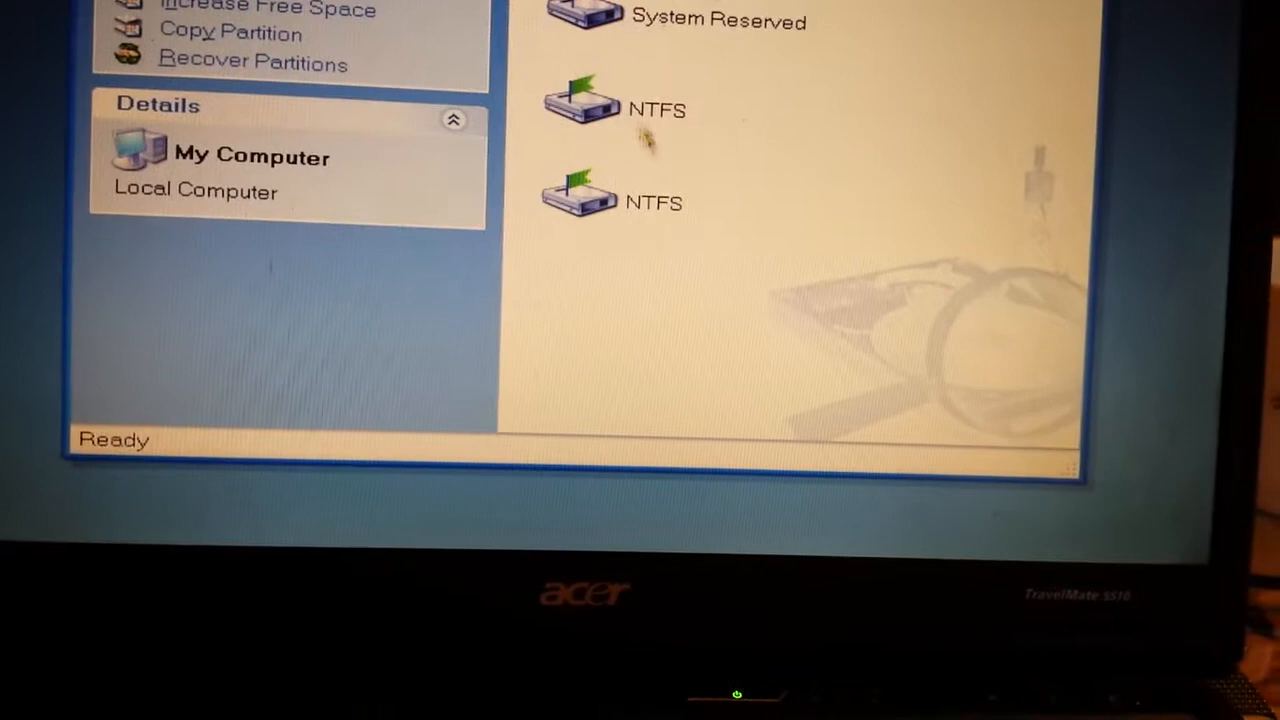